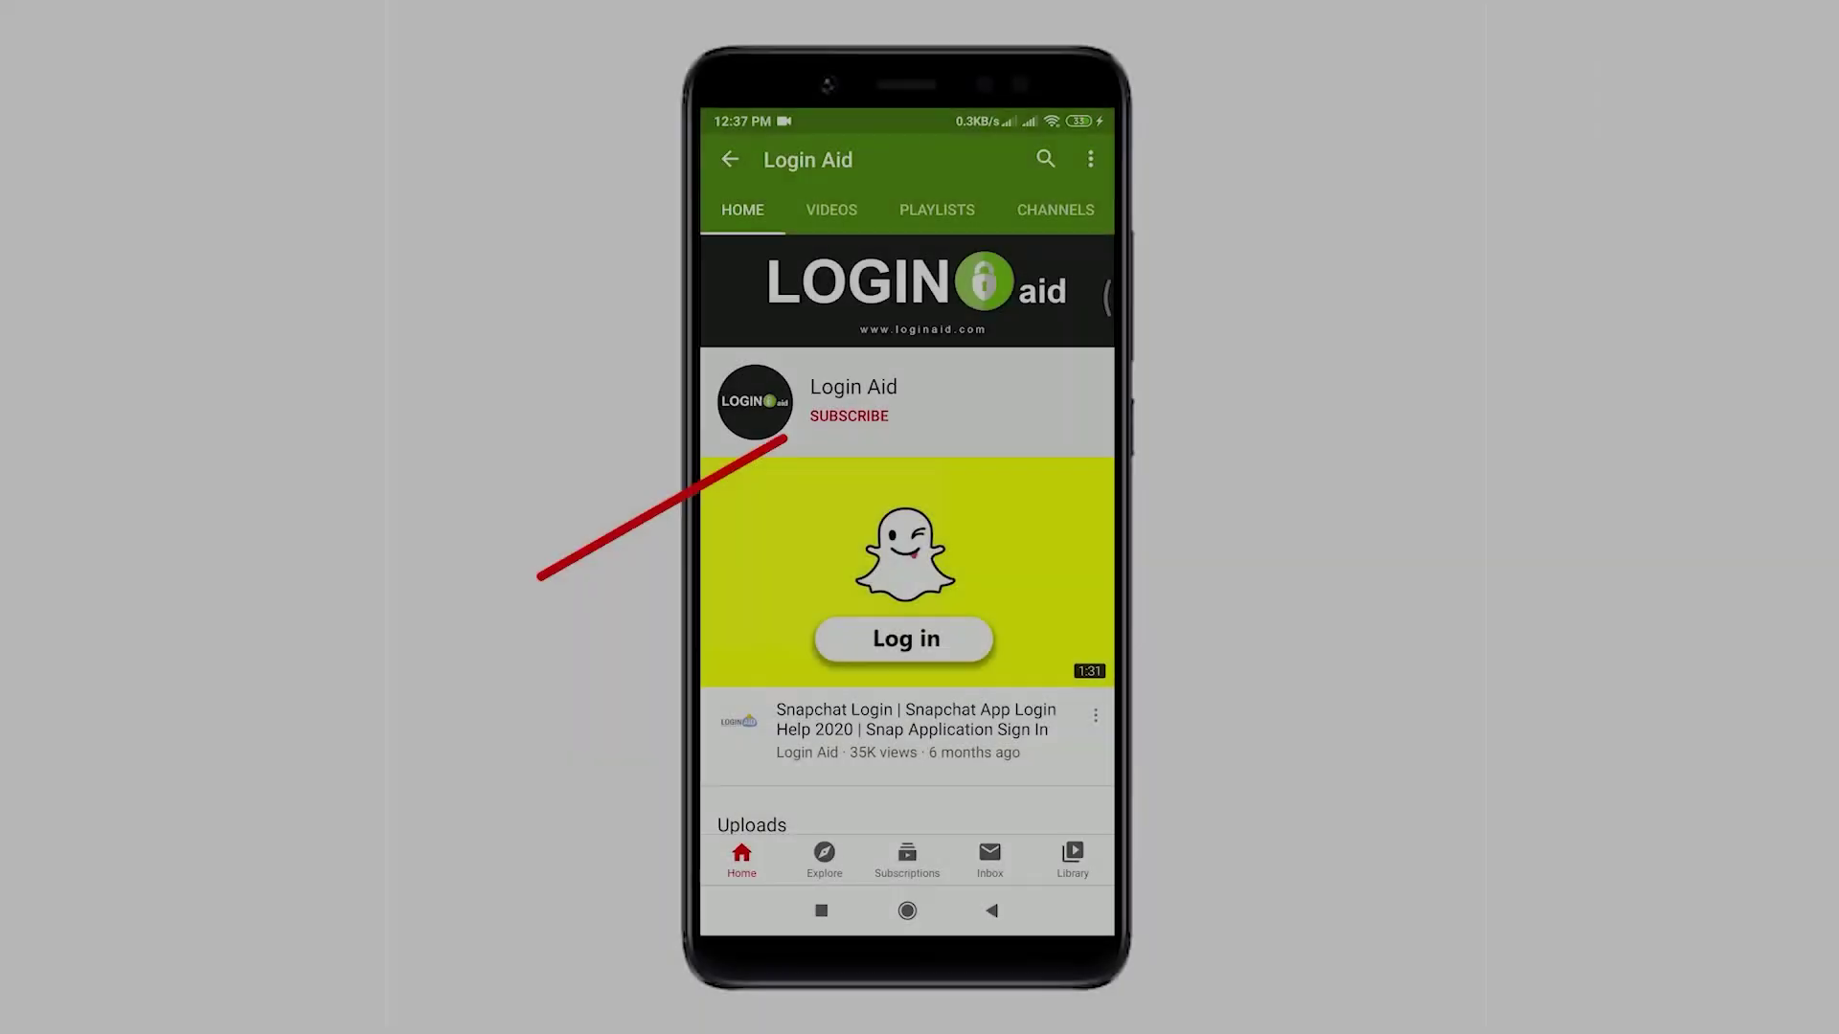
# - Open Telegram's side drawer from the top-left hamburger menu
pyautogui.click(848, 415)
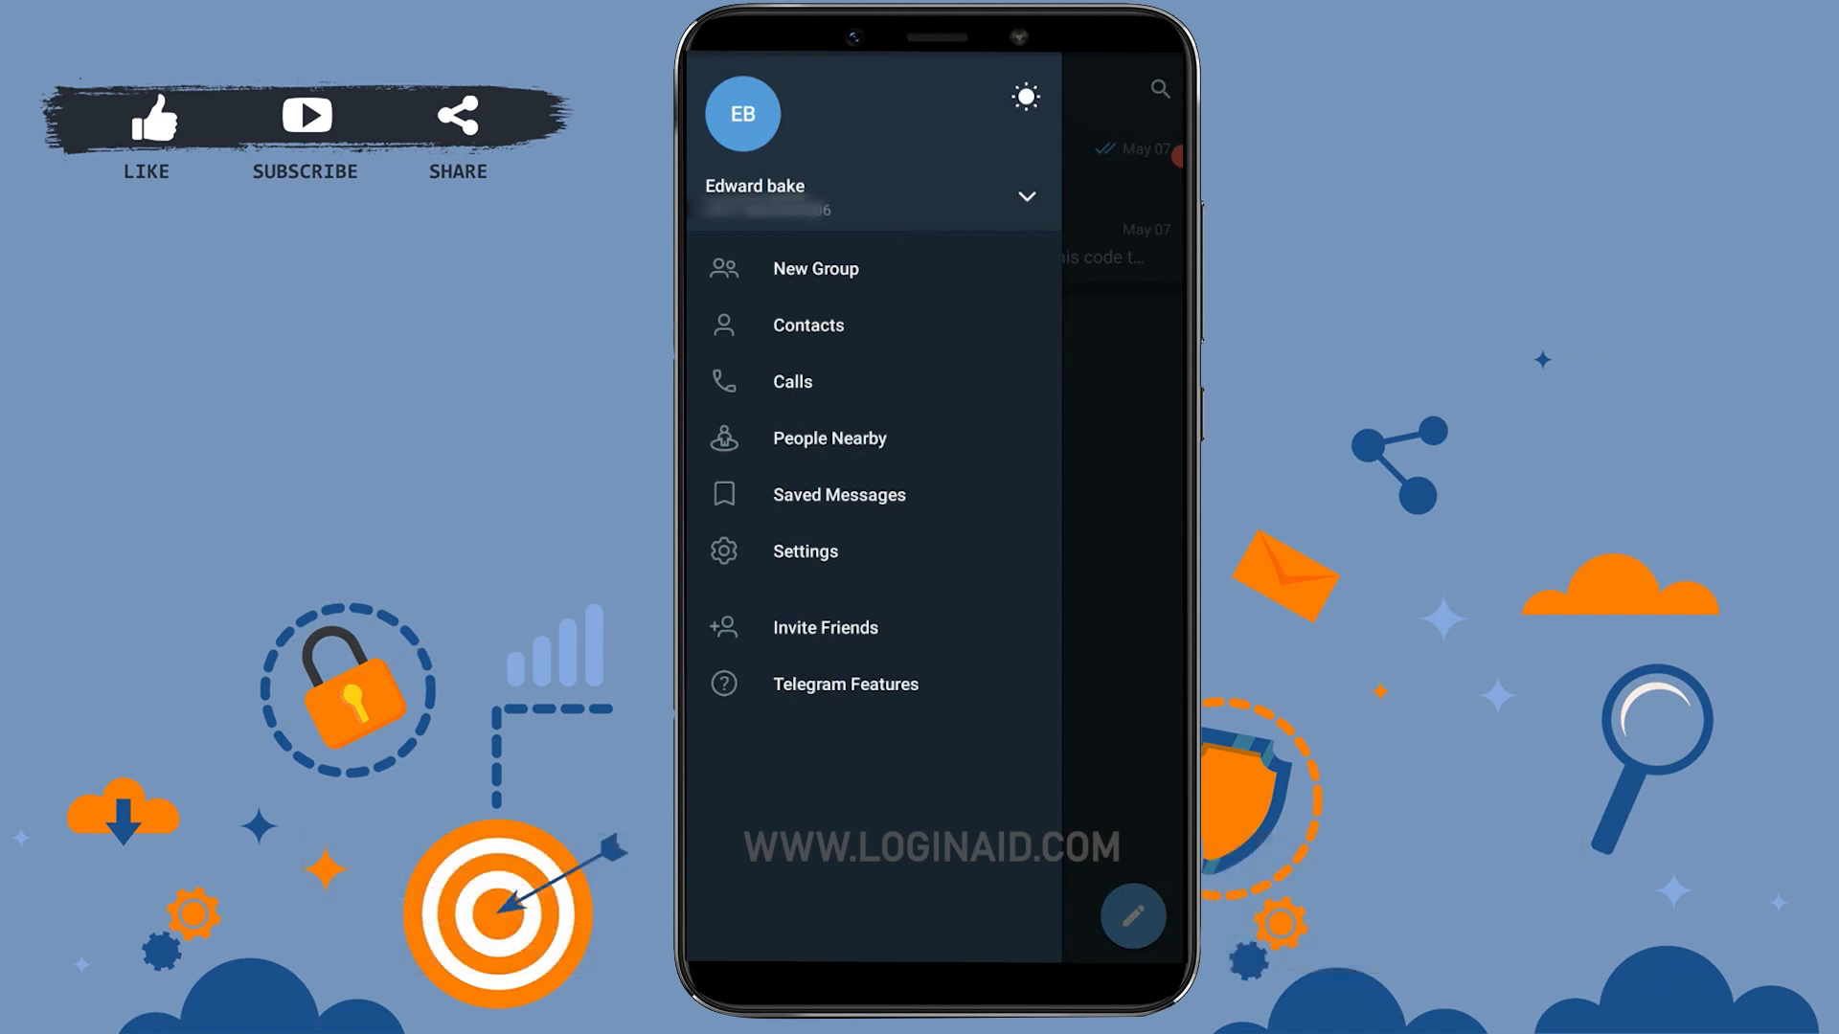
# - Go to Settings and select the current phone number to reach Change Number
pyautogui.click(804, 551)
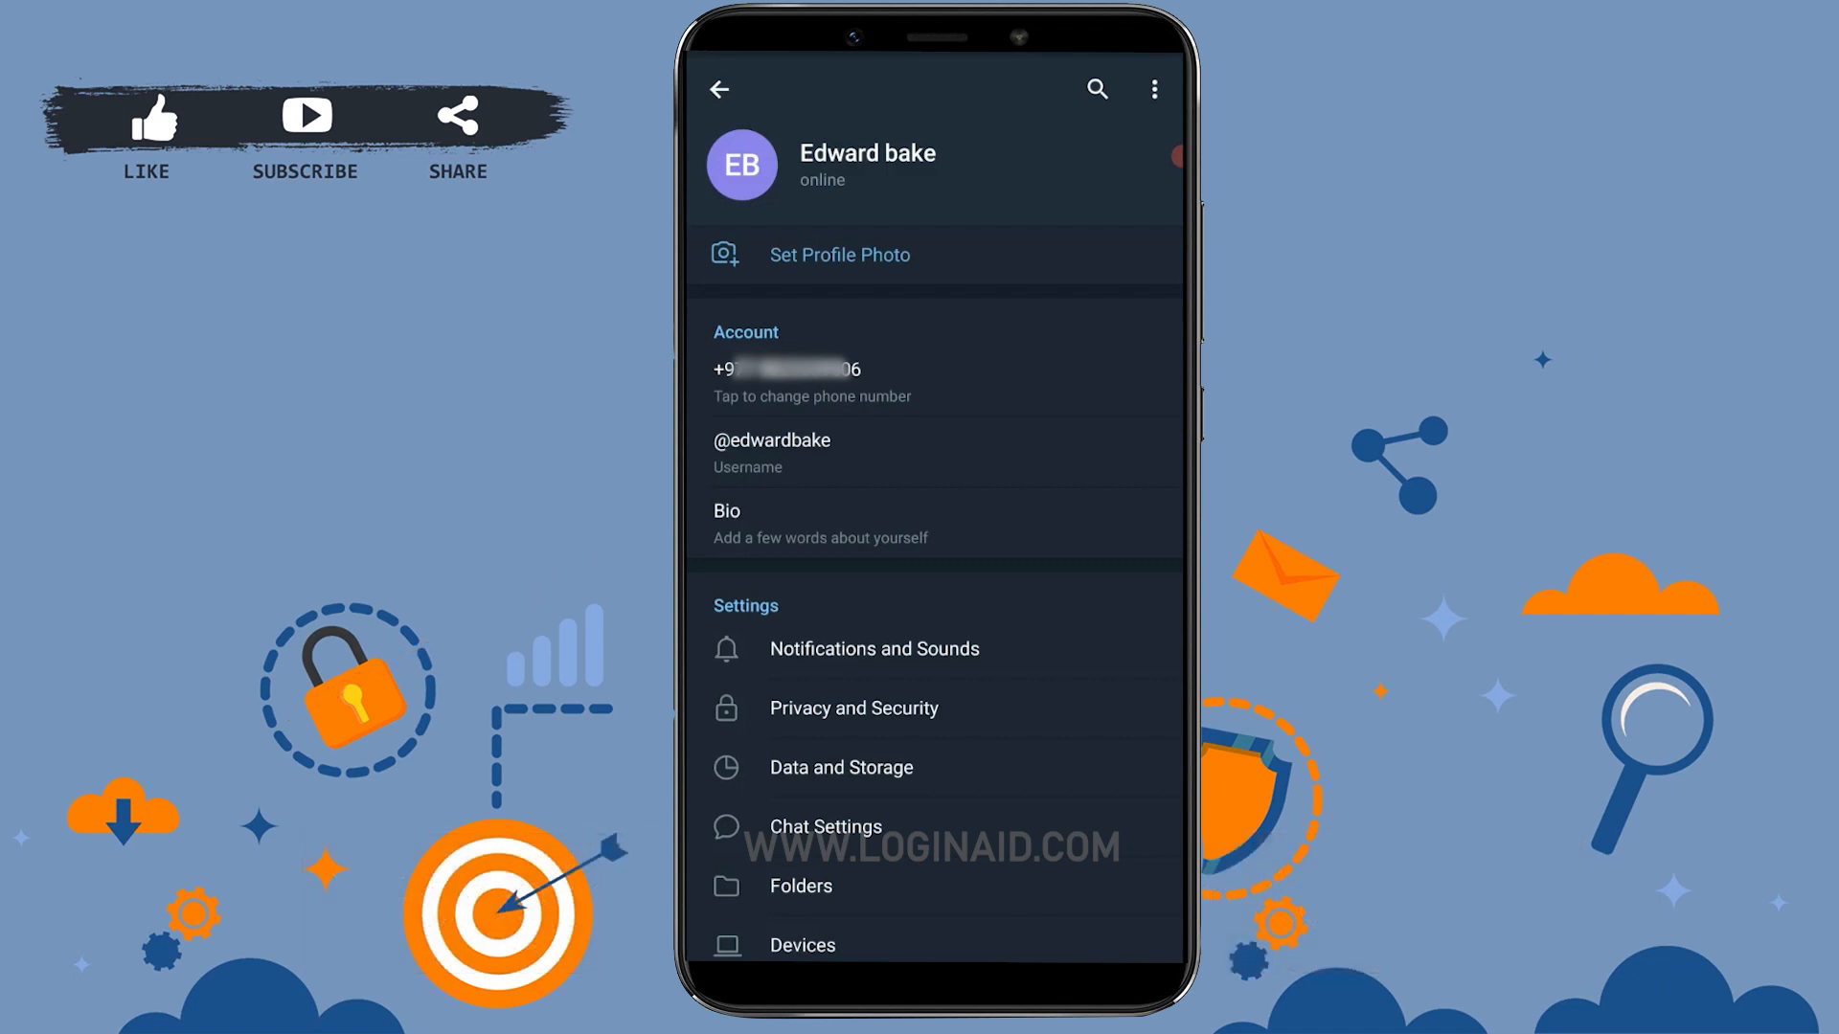
pyautogui.click(788, 370)
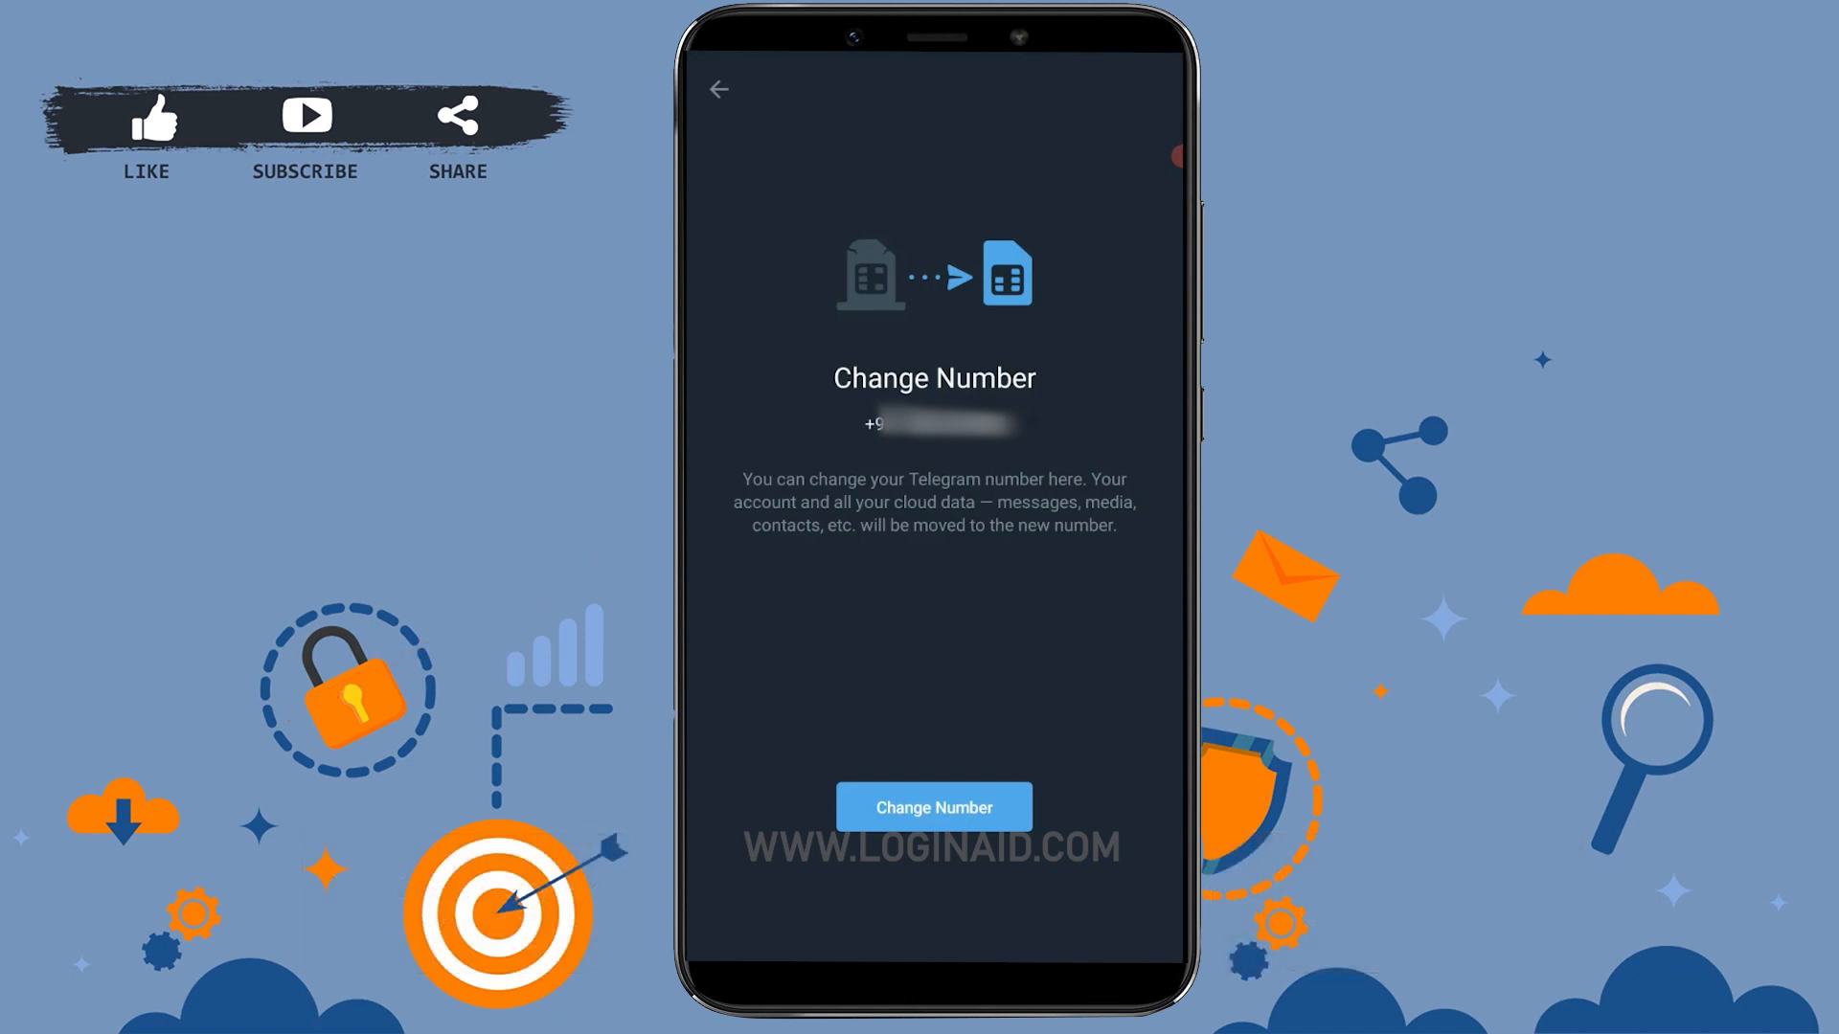
# - Start the number change and accept the confirmation dialog
pyautogui.click(932, 806)
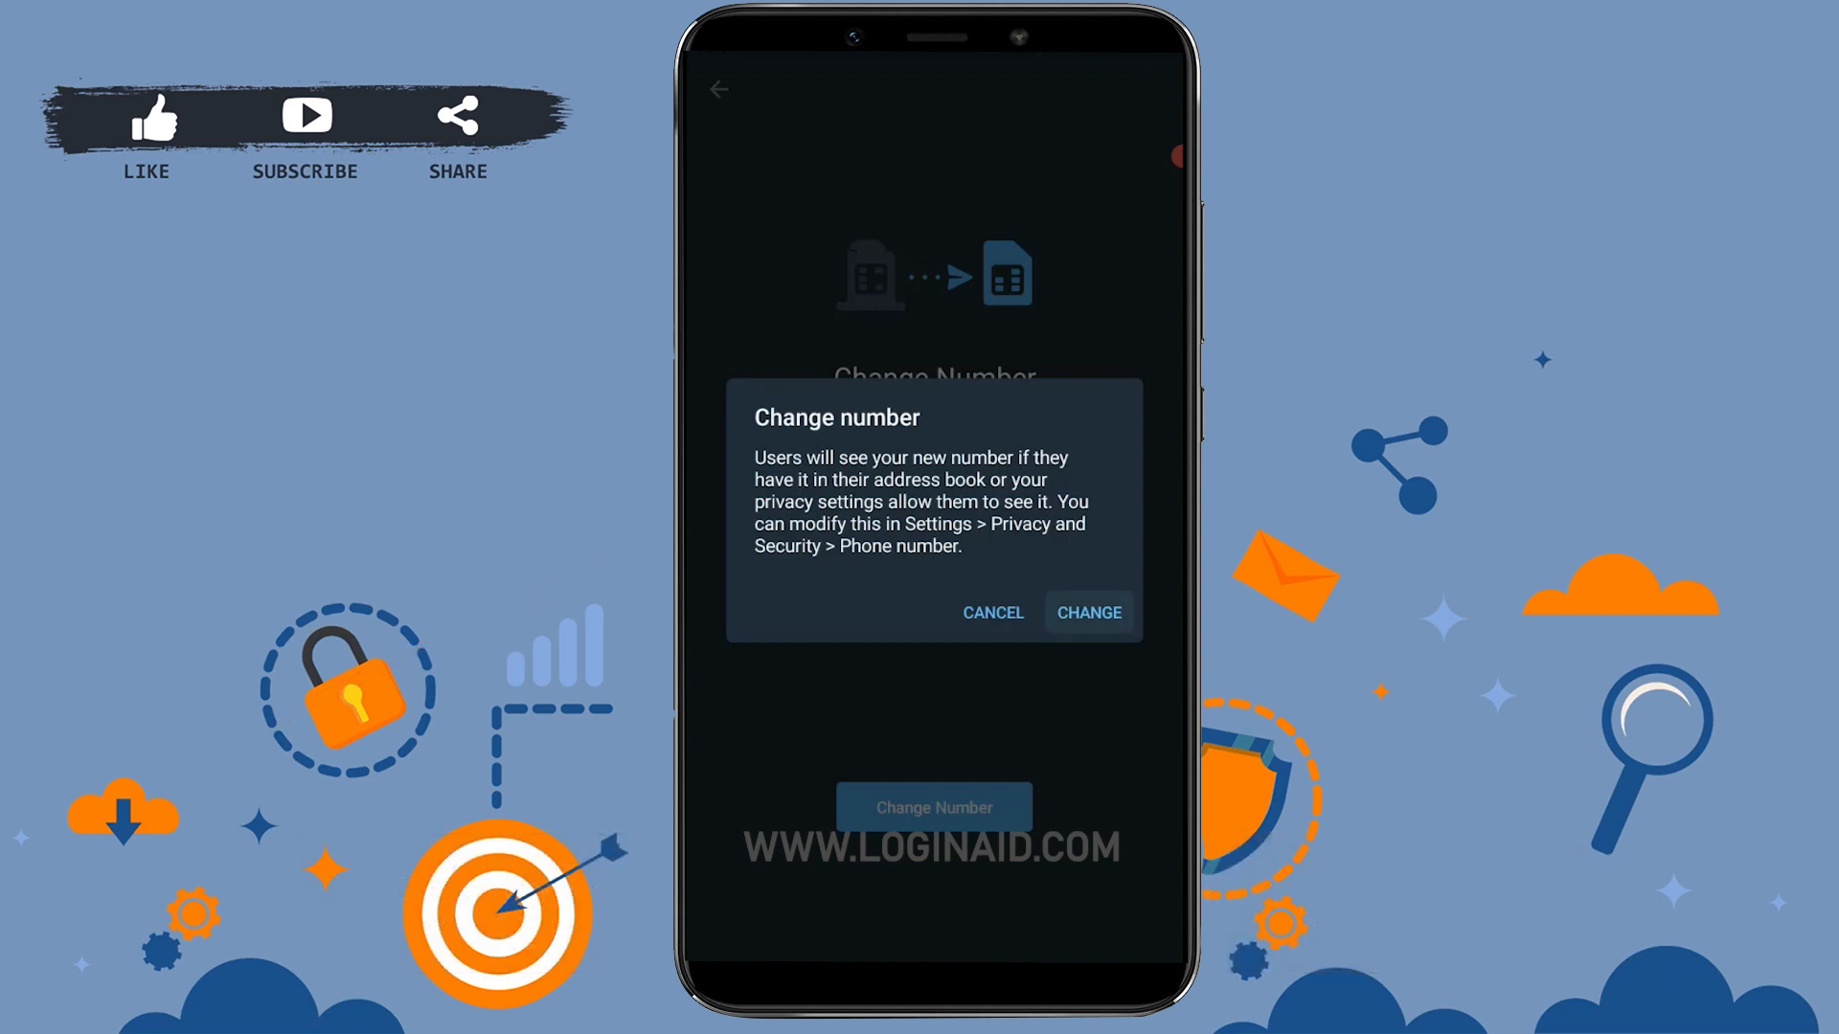
pyautogui.click(1086, 612)
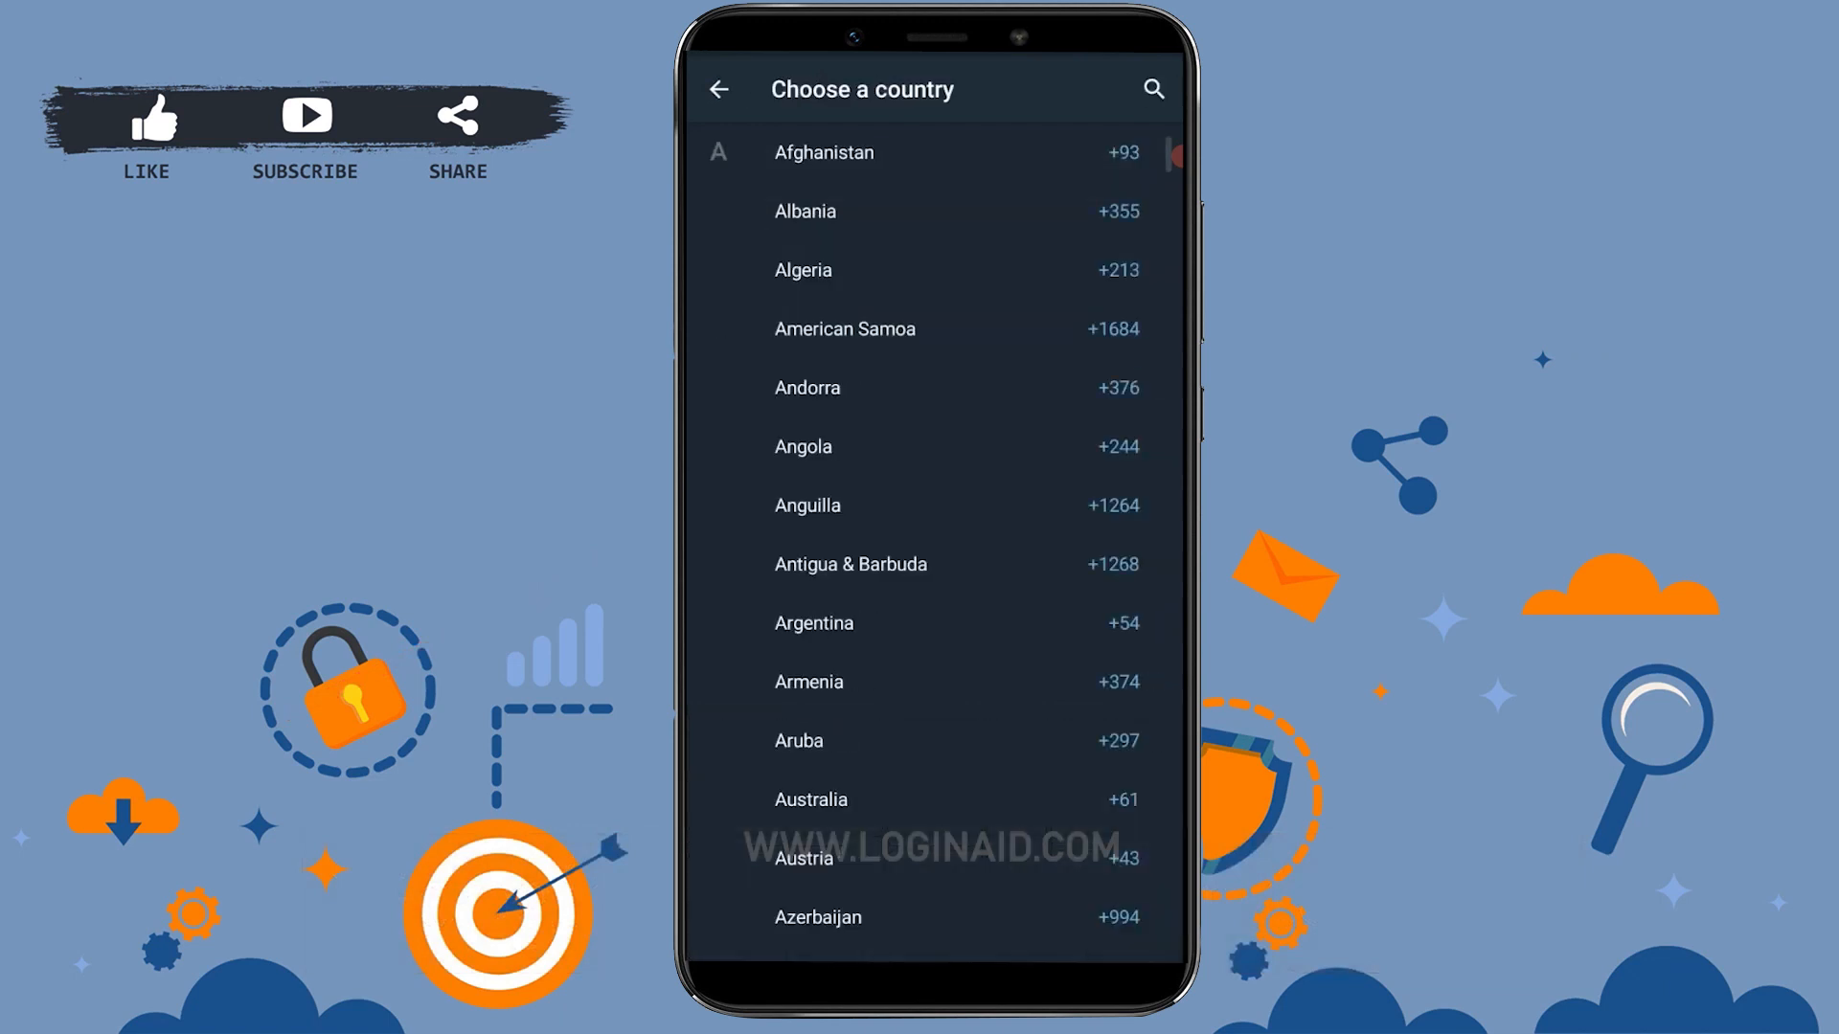
# - Scroll down the Choose a country list to find the new number's country
pyautogui.scroll(-3)
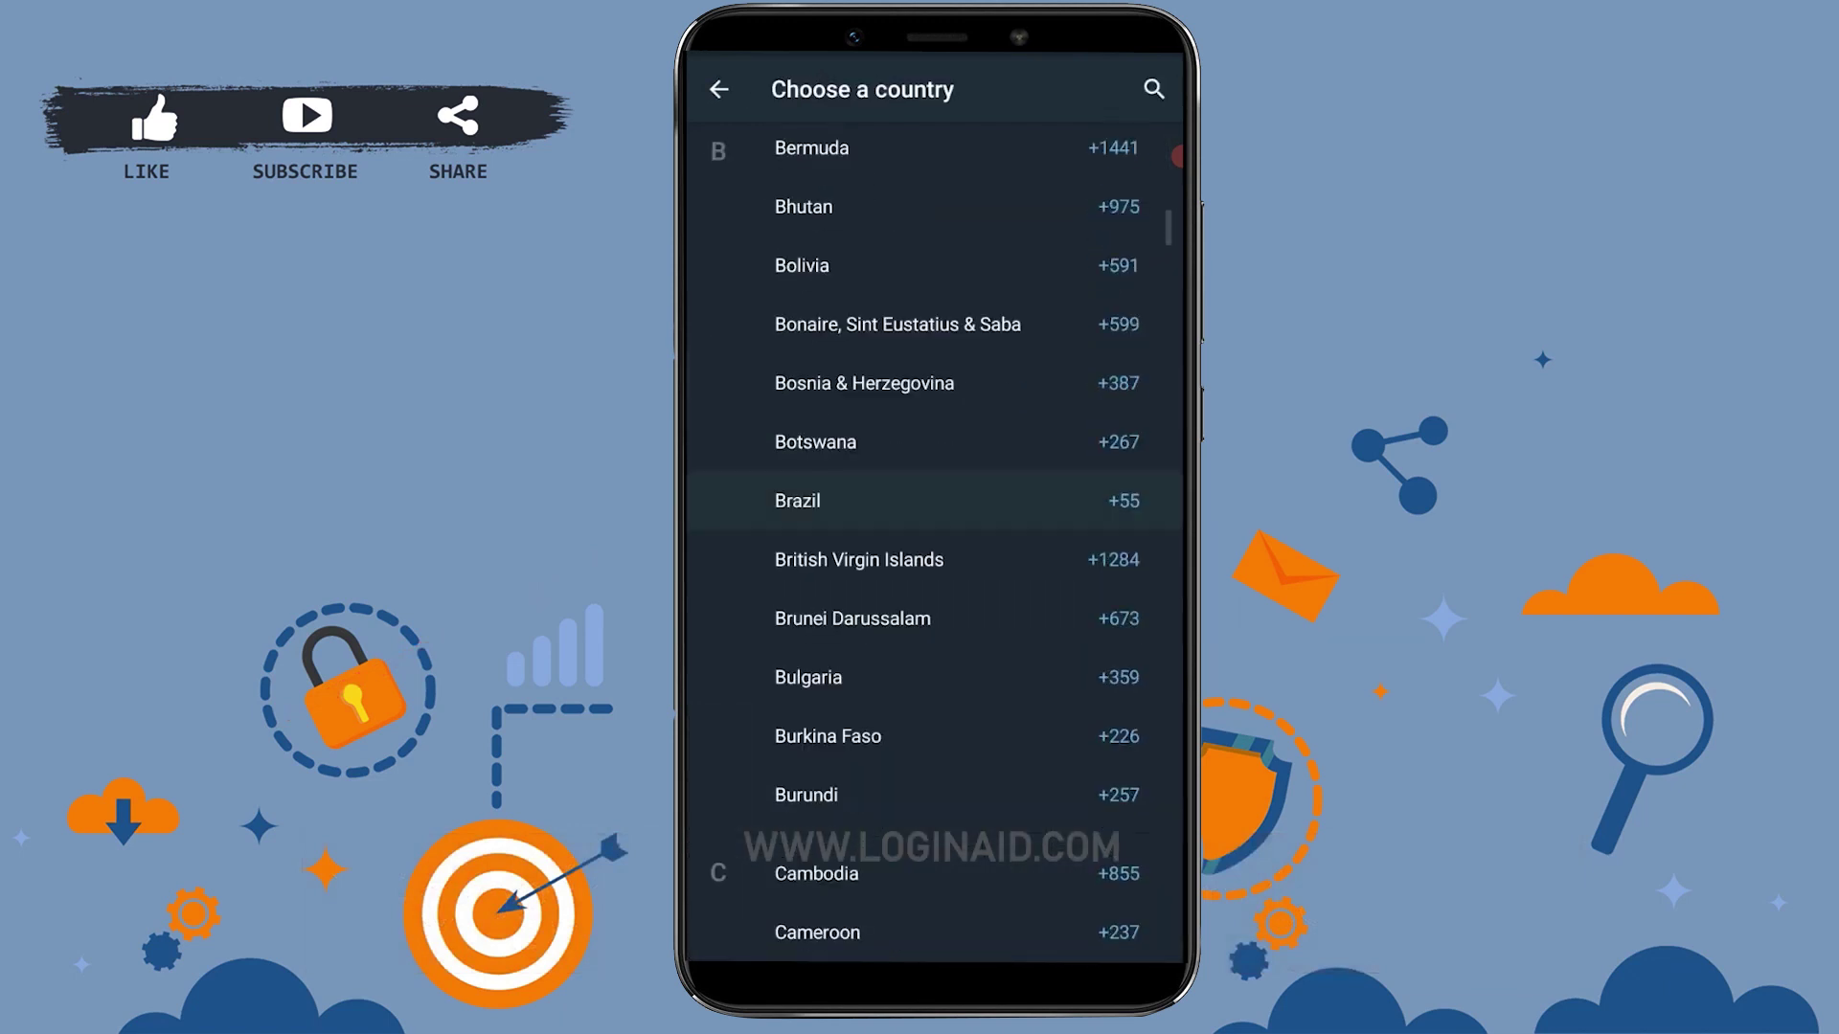
pyautogui.scroll(-3)
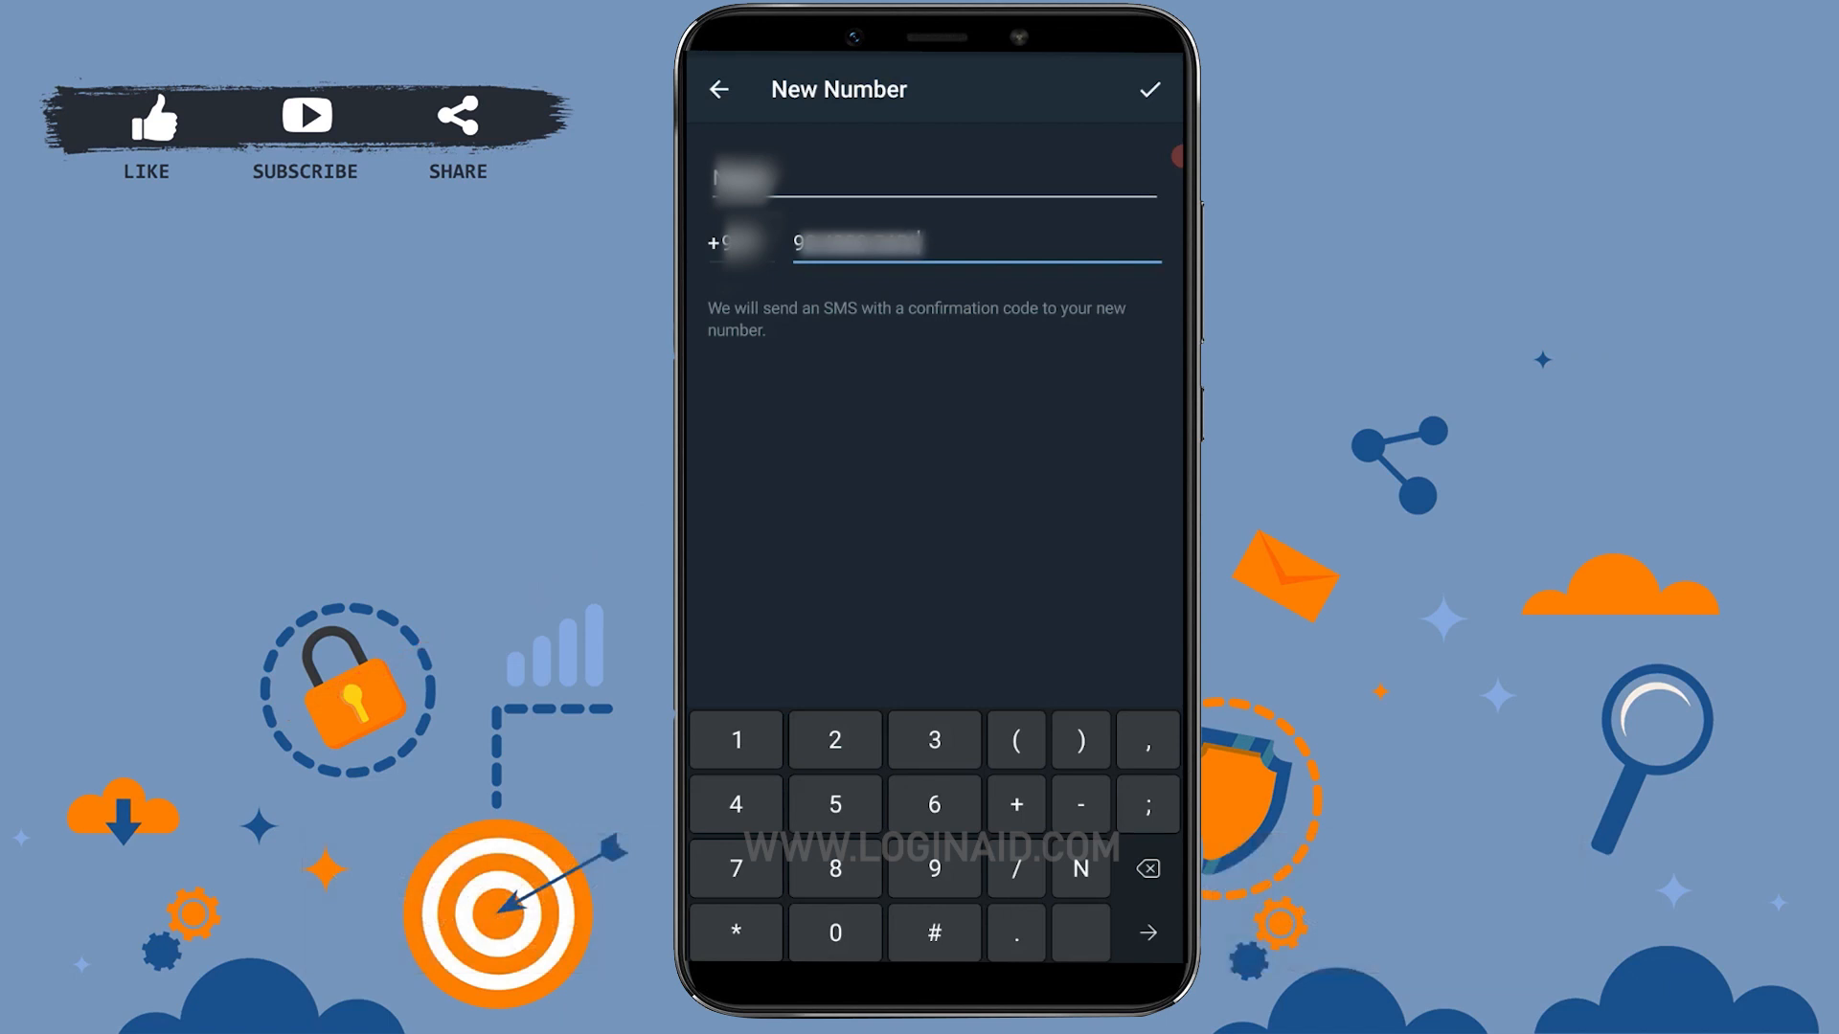
pyautogui.click(1149, 89)
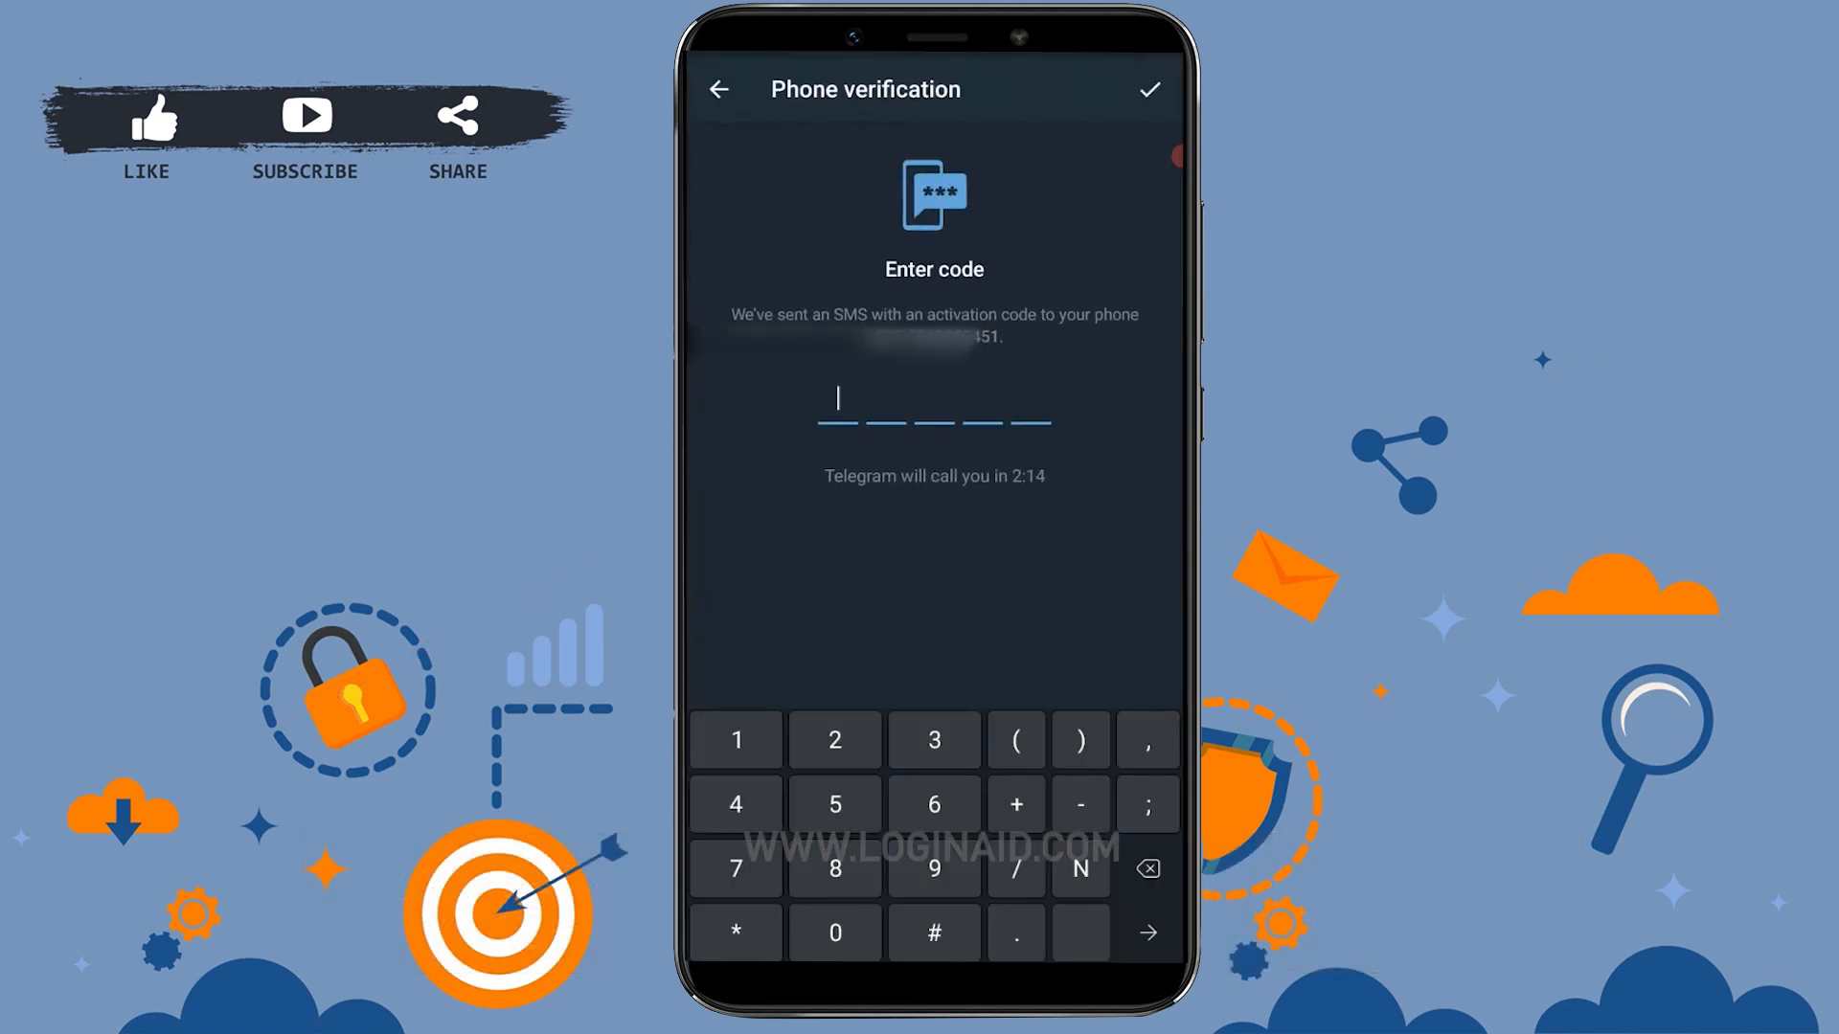
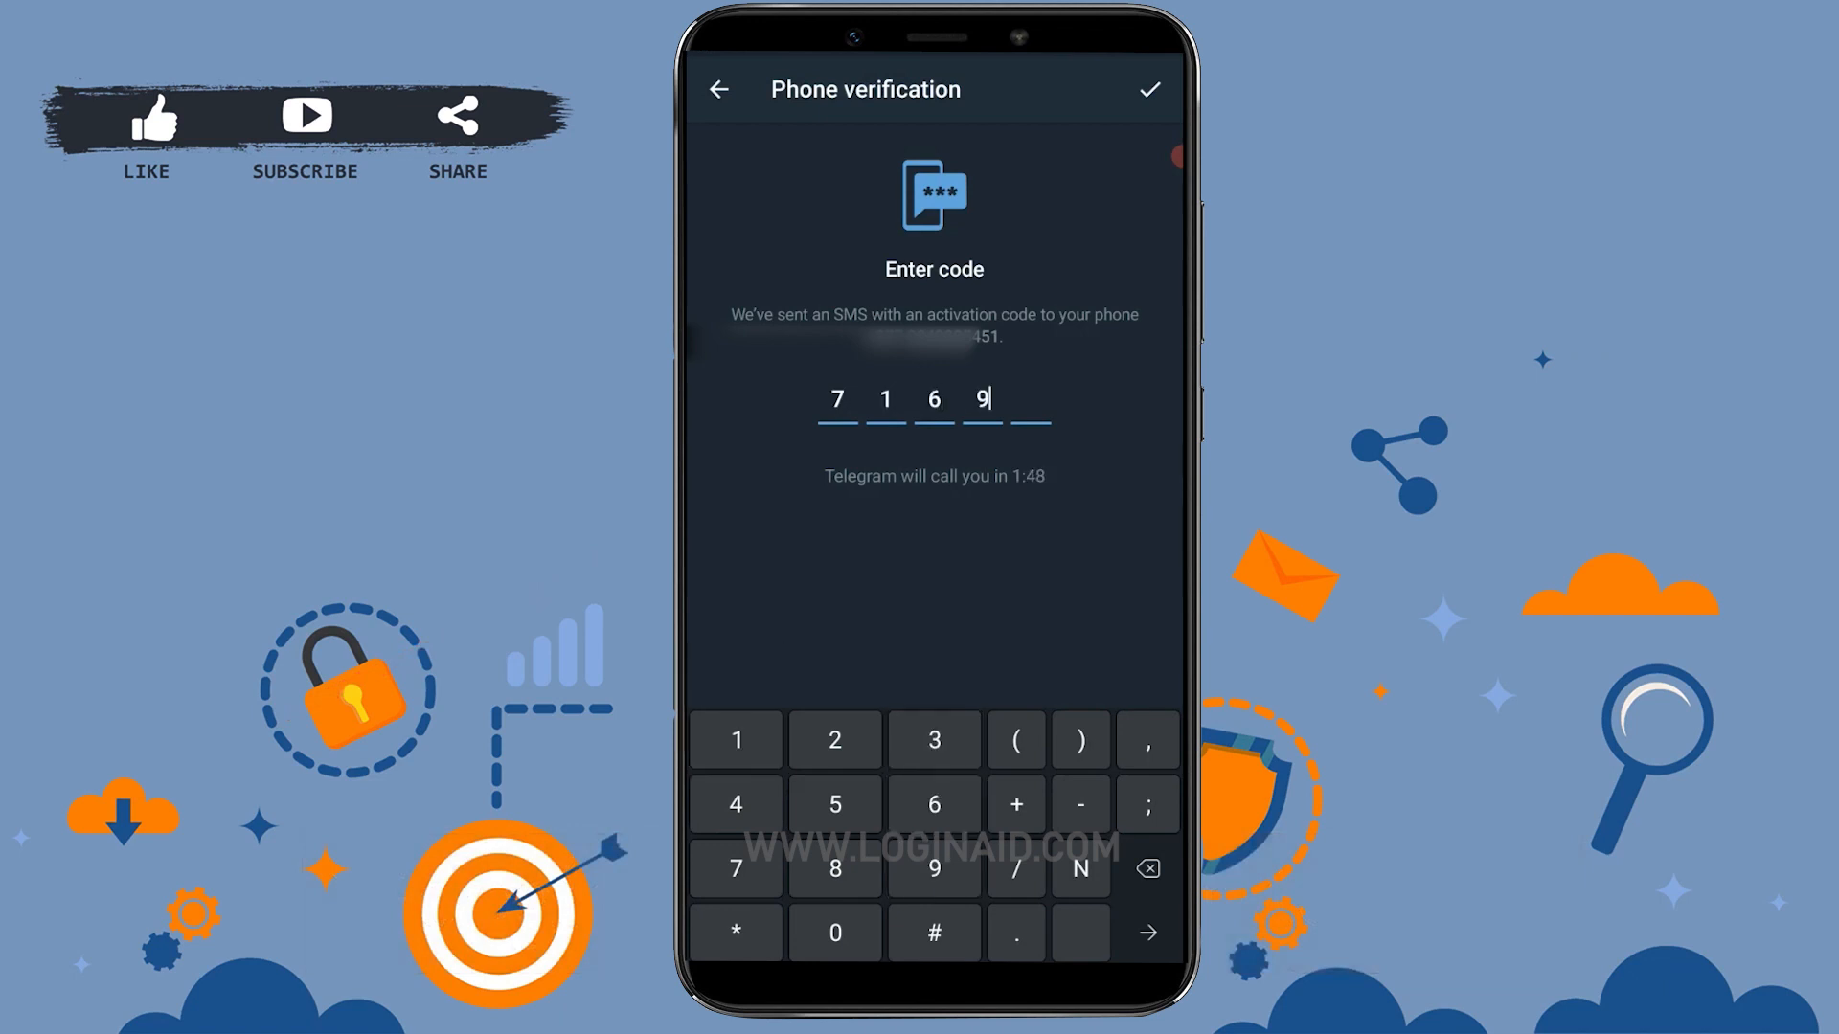